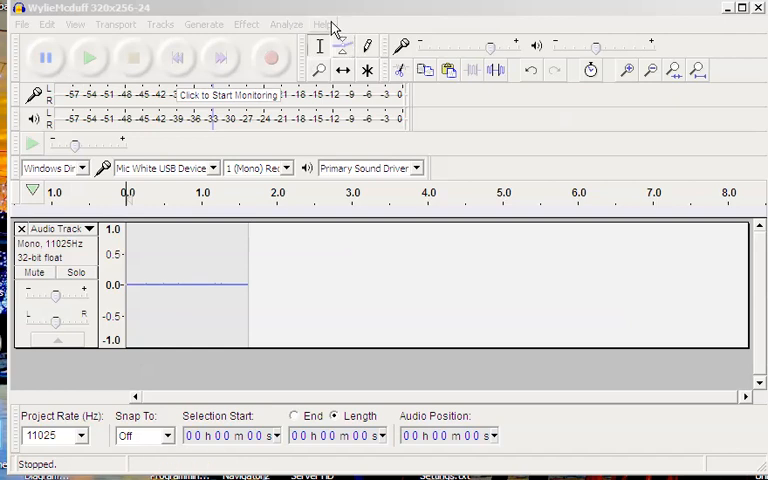
- Delete the empty audio track with Tracks > Remove Tracks
click(322, 24)
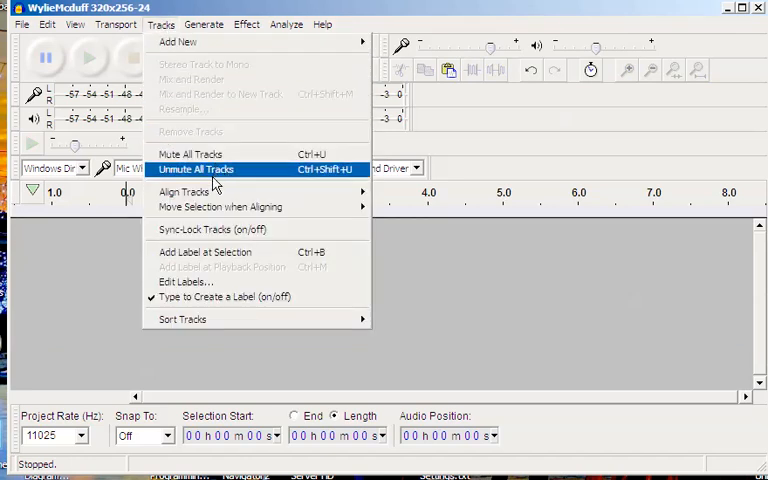
mouse_move(190, 131)
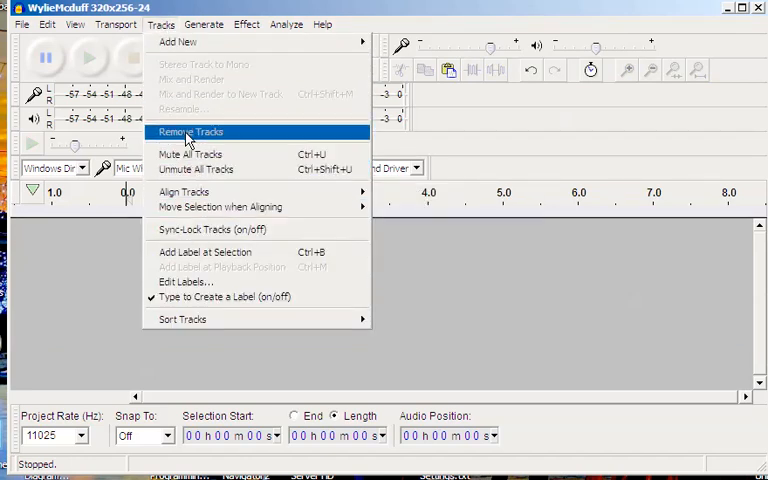
click(190, 131)
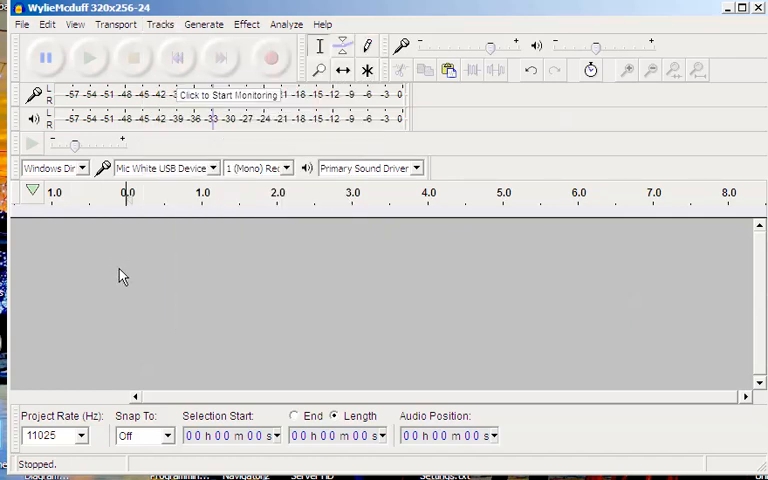
mouse_move(177, 57)
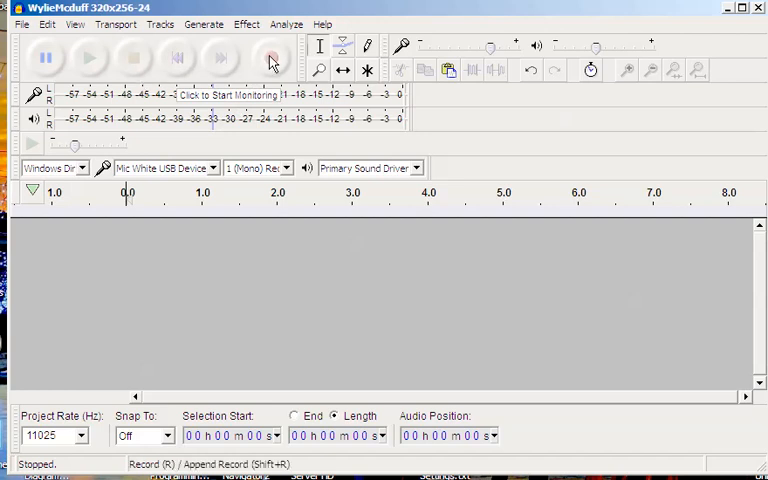
- Record about 46 seconds of the spoken station ID as a mono 11025 Hz track
click(271, 58)
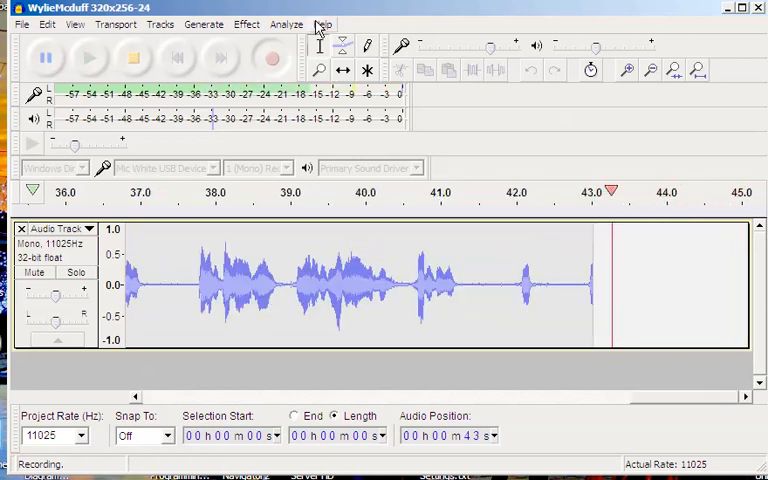
click(322, 24)
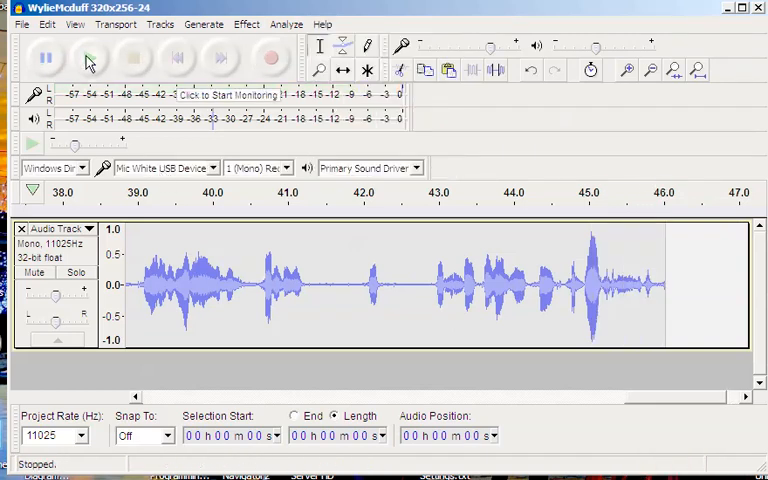
click(86, 58)
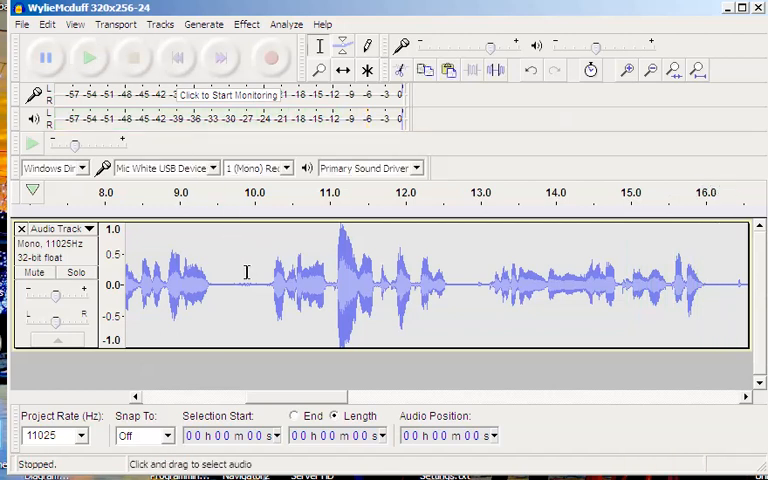
mouse_move(220, 240)
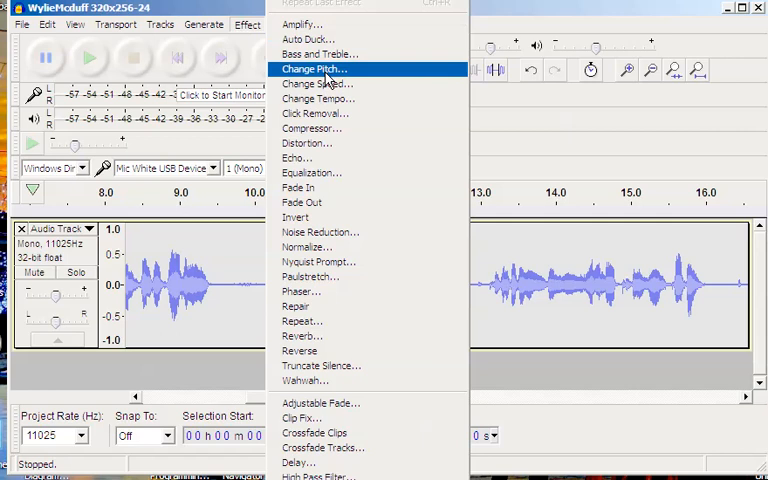
mouse_move(320, 143)
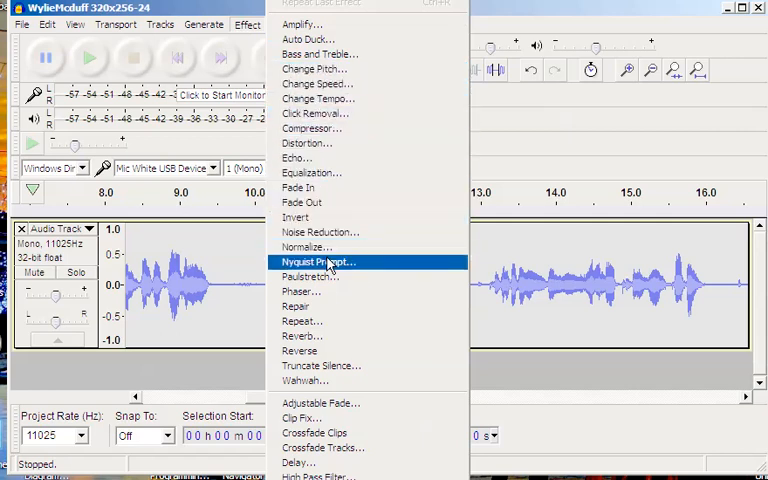
mouse_move(305, 381)
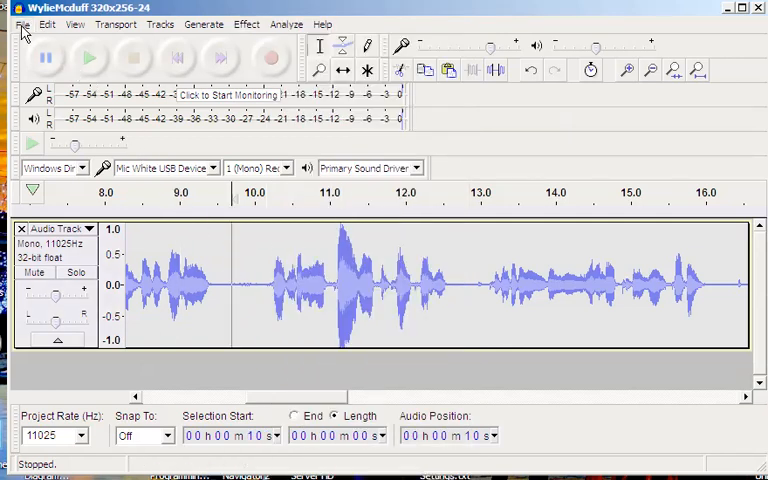
click(22, 23)
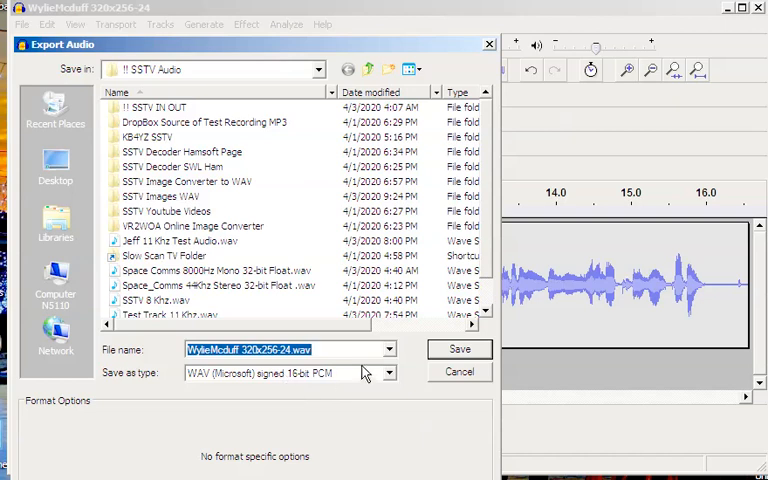
mouse_move(436, 373)
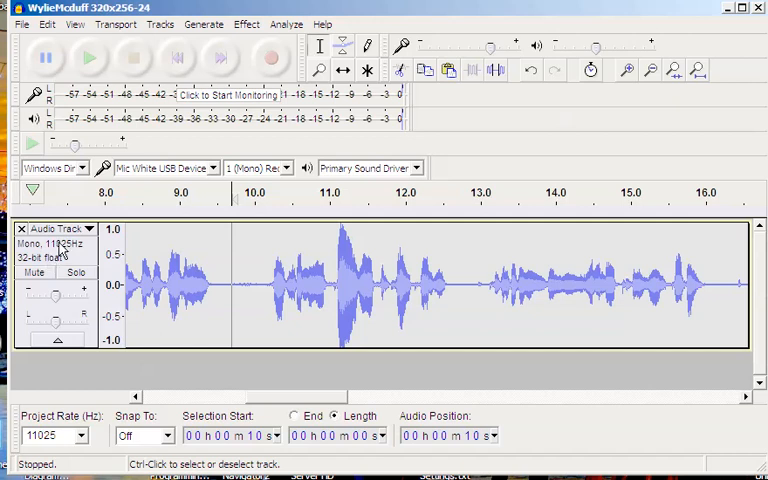
mouse_move(55, 258)
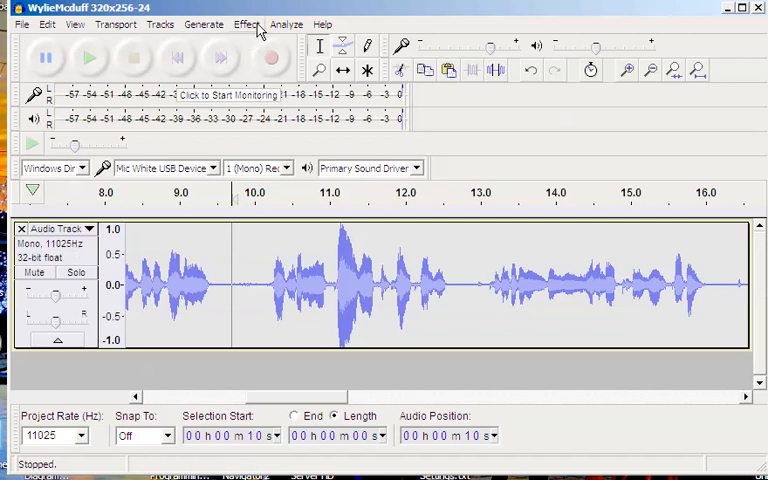
- Resample the voice track to 8000 Hz and play back the result
click(204, 24)
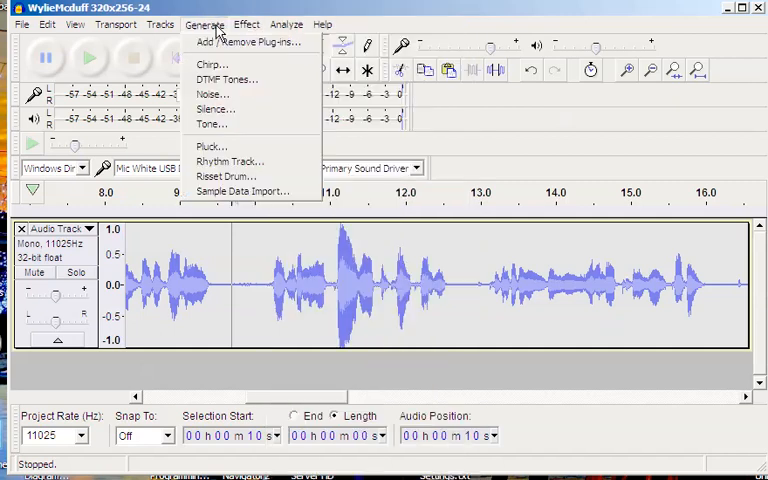
click(160, 24)
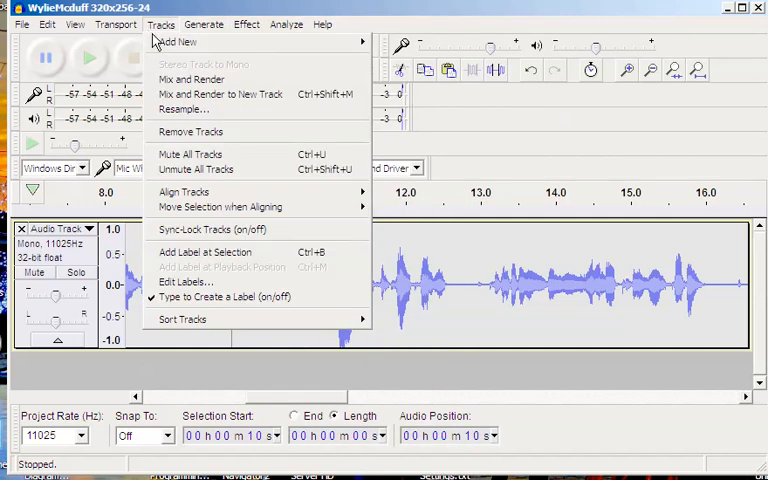
click(183, 109)
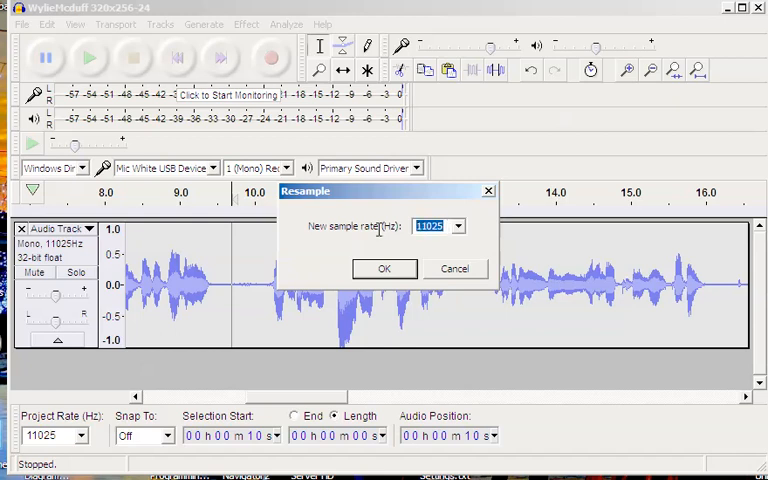
text(80)
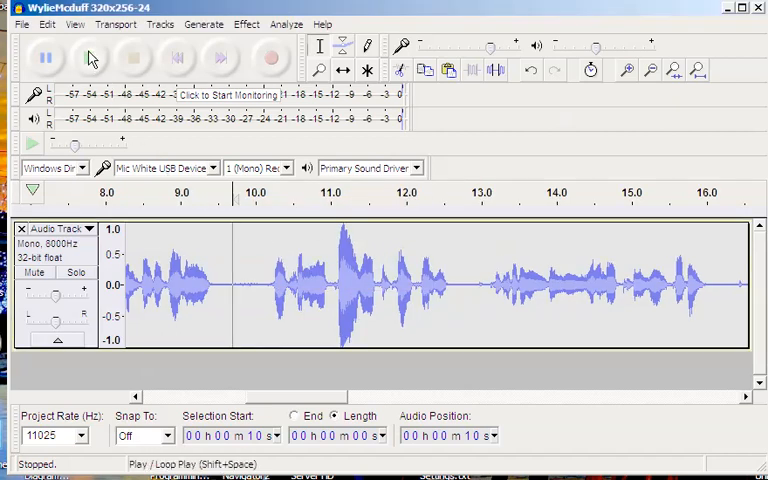
click(32, 57)
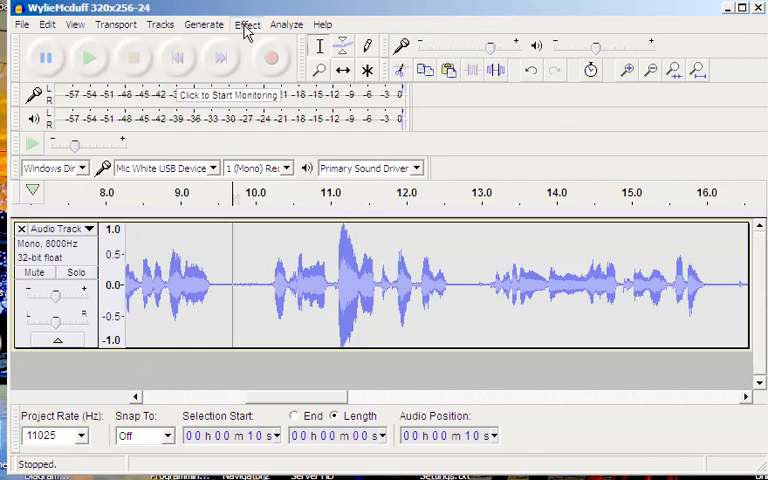
- Apply Reverb with default settings to the whole track and play it back
click(247, 24)
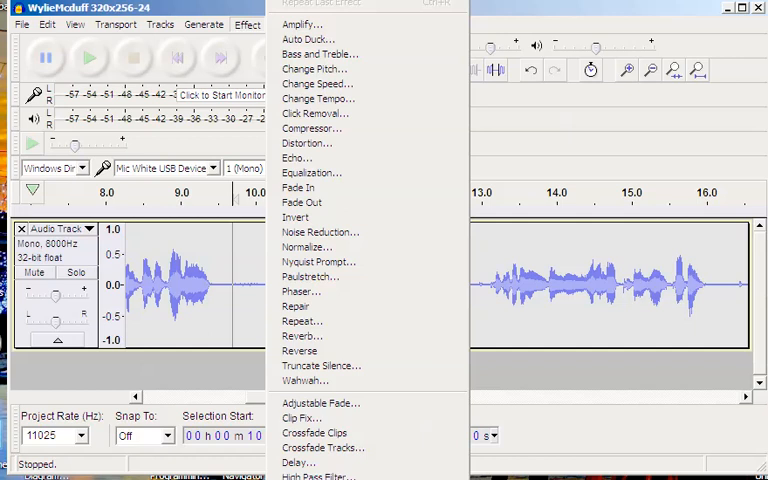
mouse_move(316, 432)
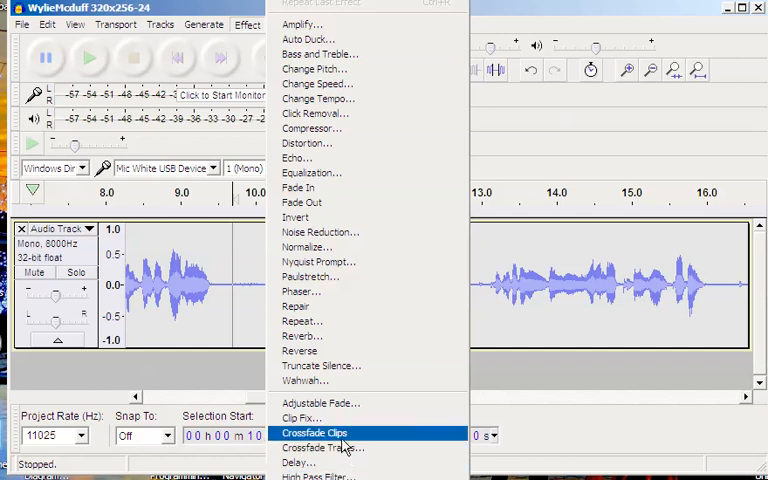
mouse_move(300, 335)
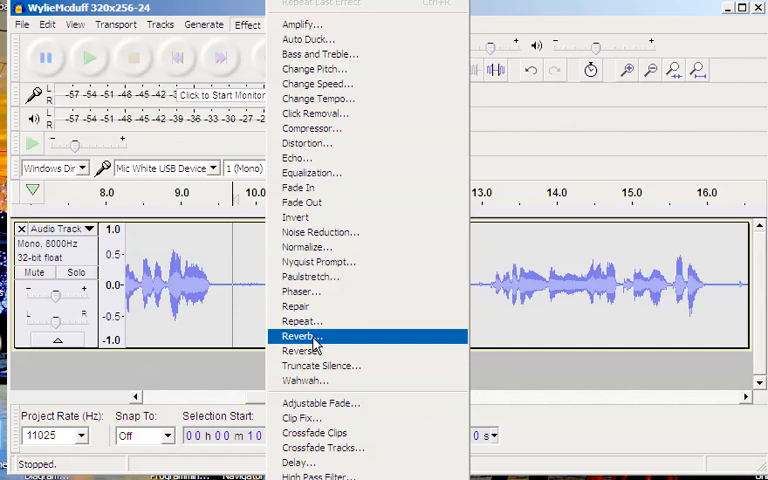
click(297, 335)
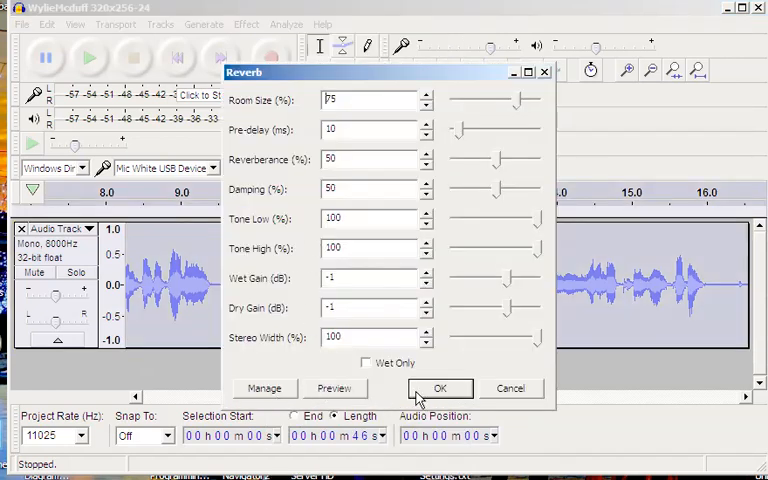
click(440, 388)
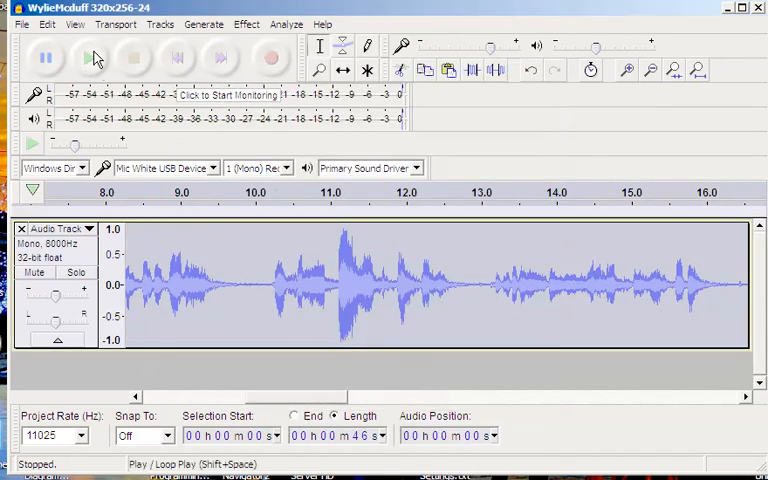
click(87, 58)
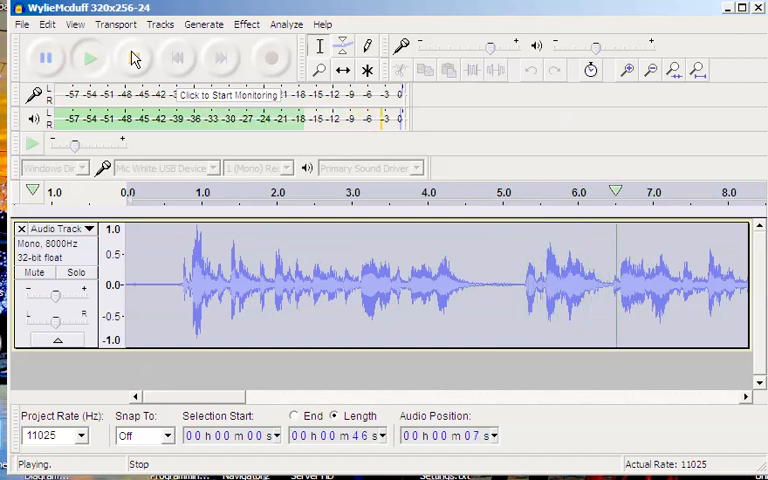
click(135, 57)
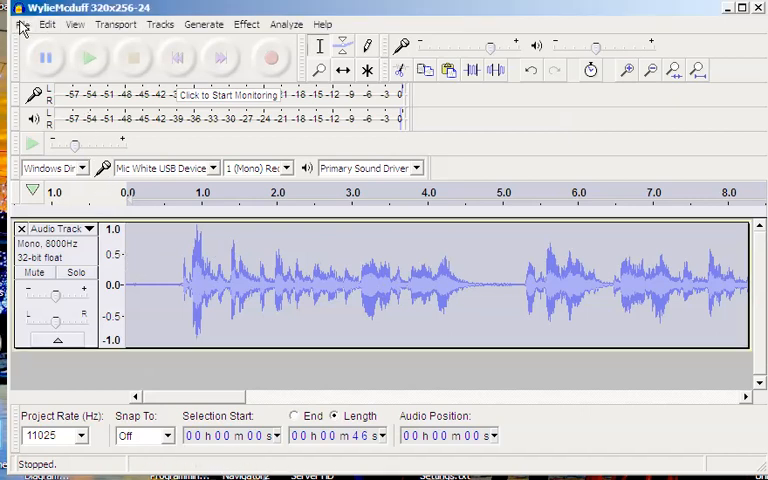
- Export the track as 'W6FCC Station Info Echo.wav', accepting the metadata tags
click(22, 24)
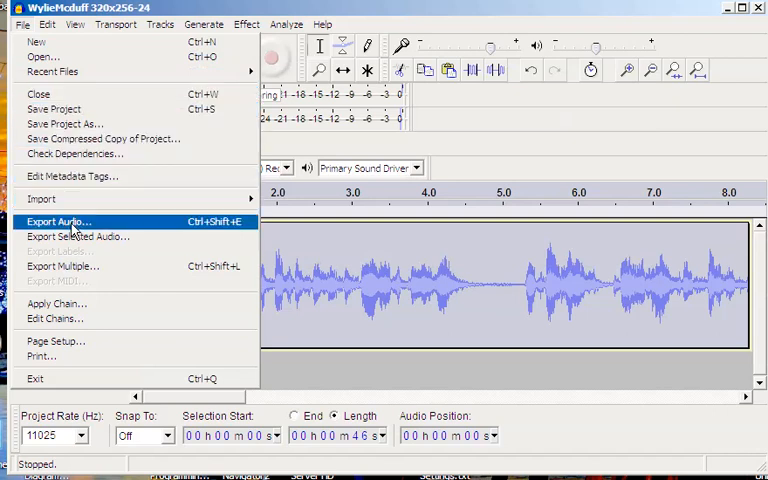
click(58, 221)
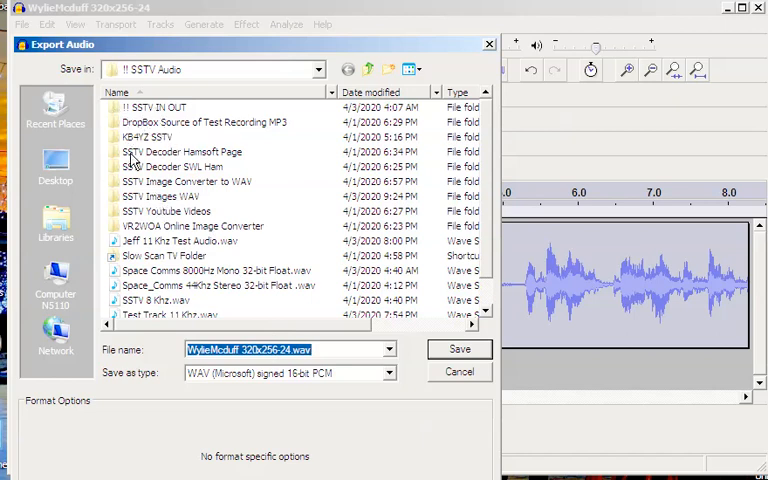
mouse_move(113, 108)
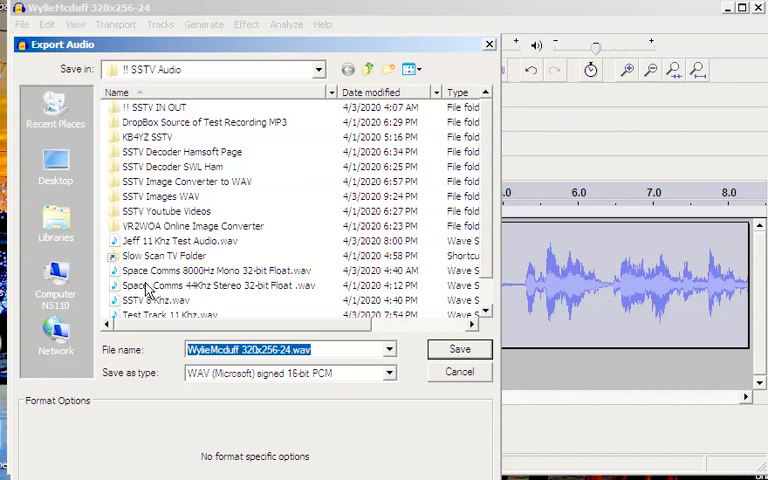
click(200, 349)
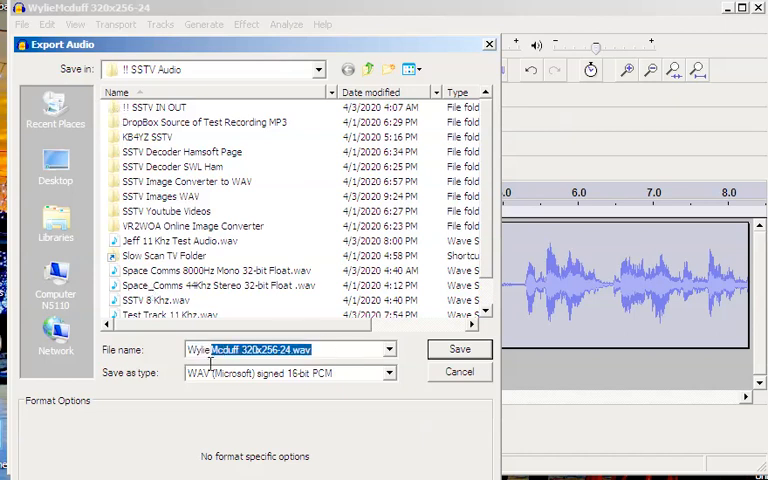
text(W)
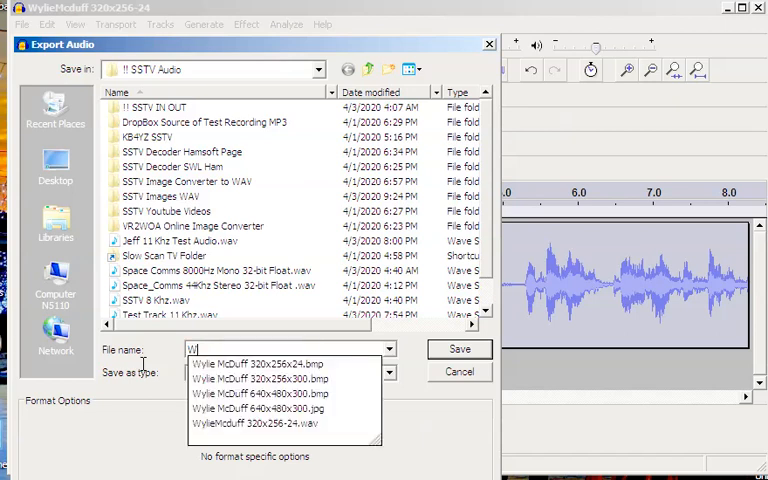
text(W6FCC Station Info E)
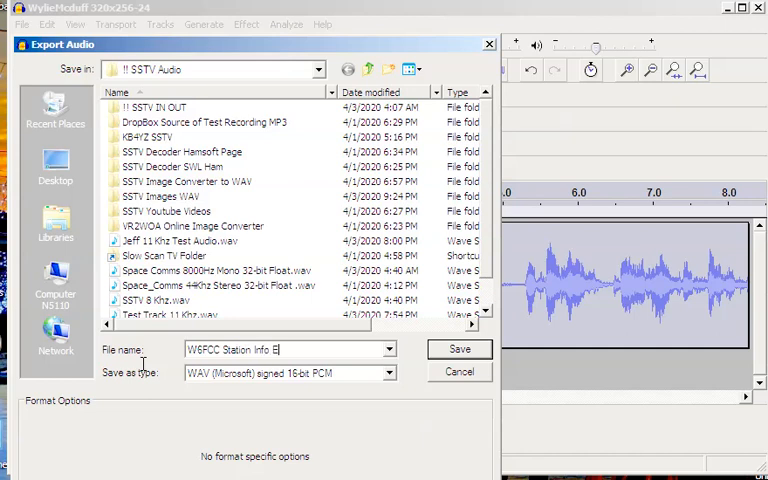
text(cho)
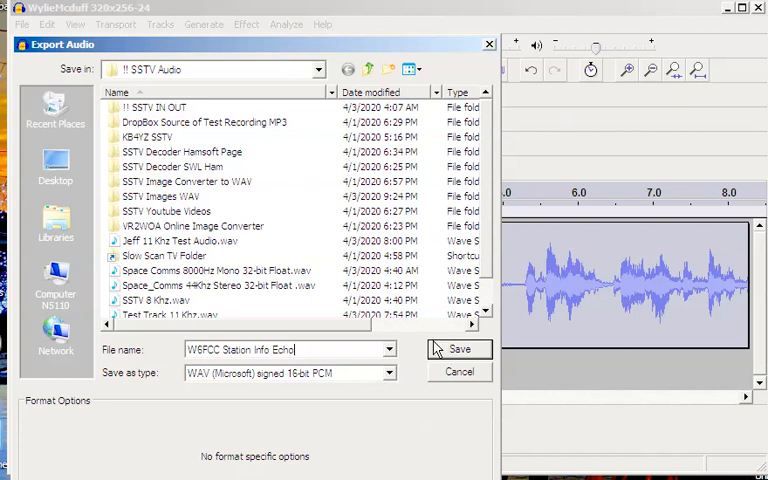
click(459, 348)
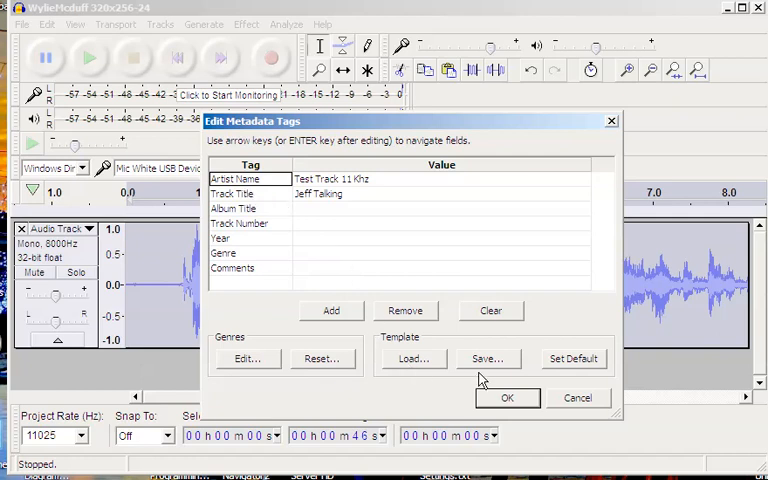
click(507, 397)
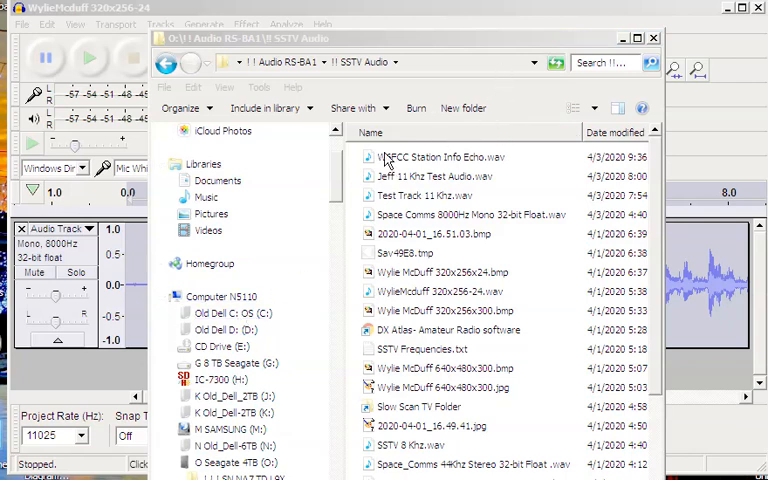
mouse_move(730, 12)
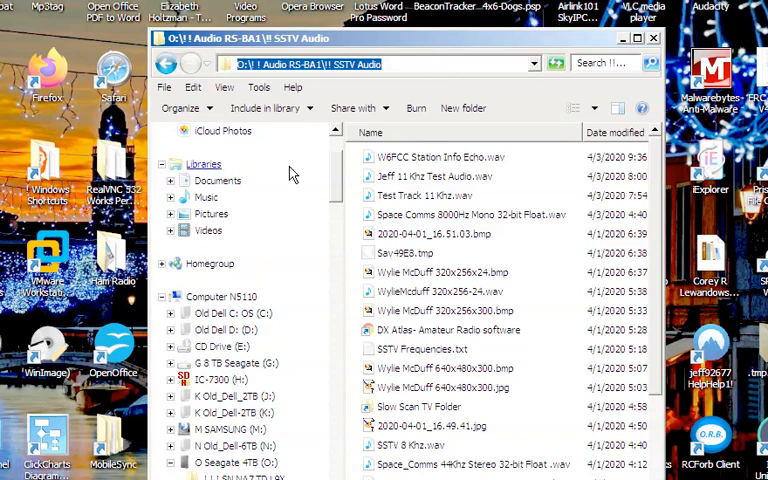
- Launch Icom Remote Utility after checking the exported WAV in the SSTV Audio folder
click(203, 163)
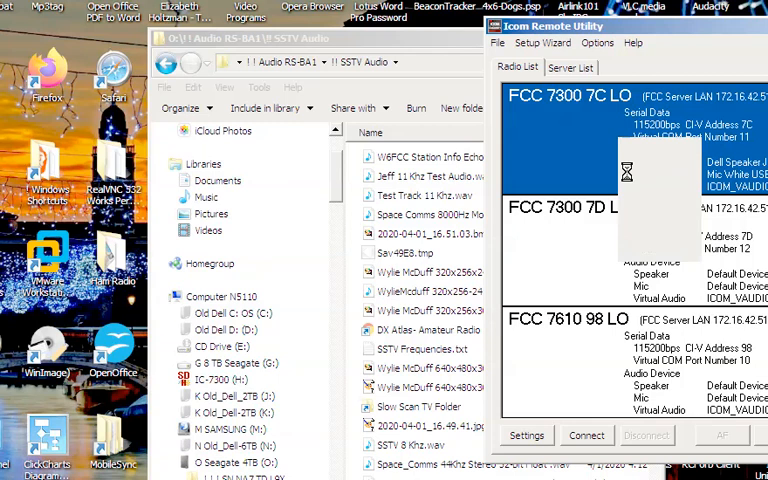
- Connect the FCC 7300 7C LO radio and acknowledge virtual serial port 11
click(586, 435)
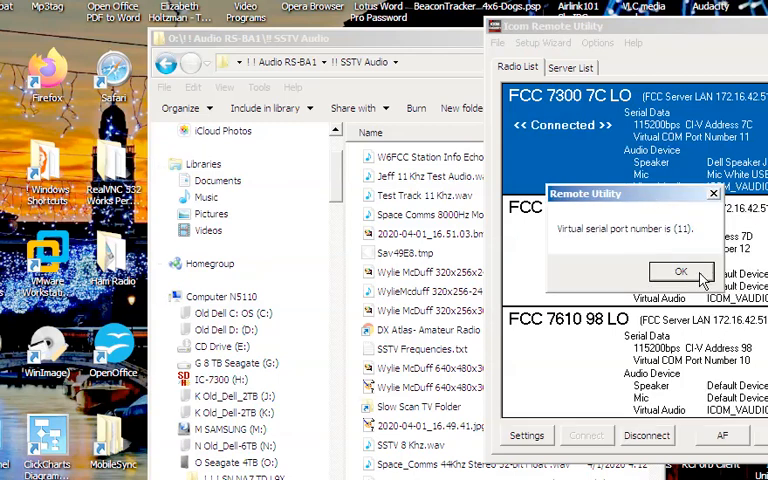
click(680, 271)
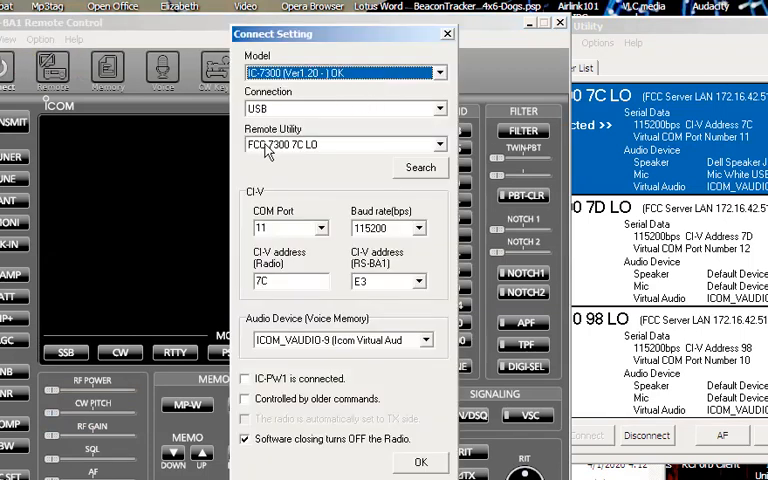
- Accept the COM 11 / IC-7300 connection settings in RS-BA1
click(420, 462)
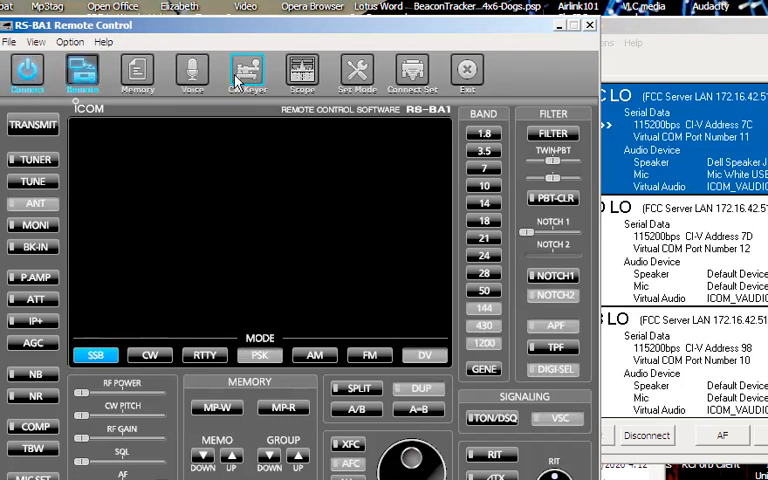
mouse_move(192, 70)
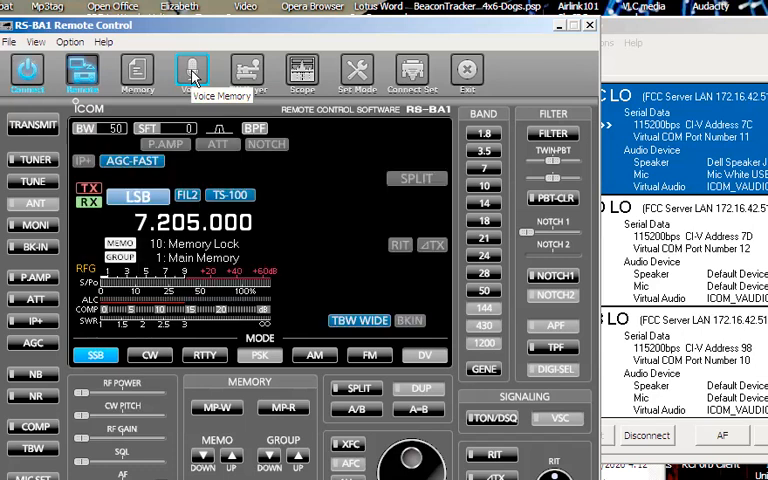
- Rename voice memory T7 to 'Info' and assign W6FCC Station Info Echo.wav to it
click(191, 70)
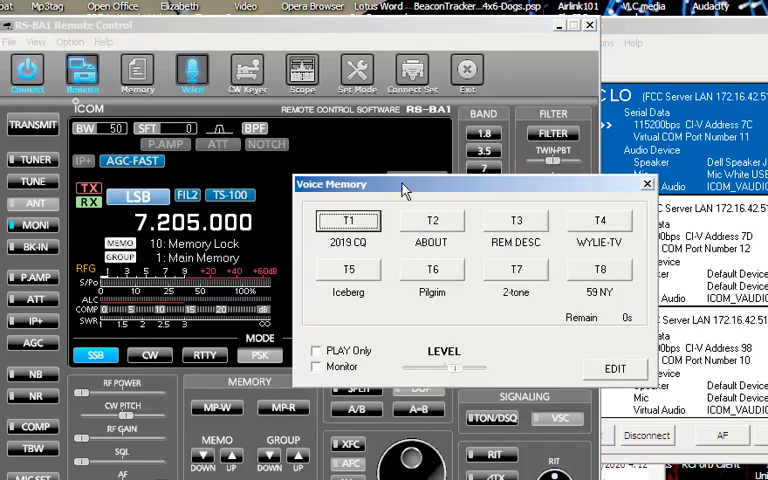
mouse_move(450, 228)
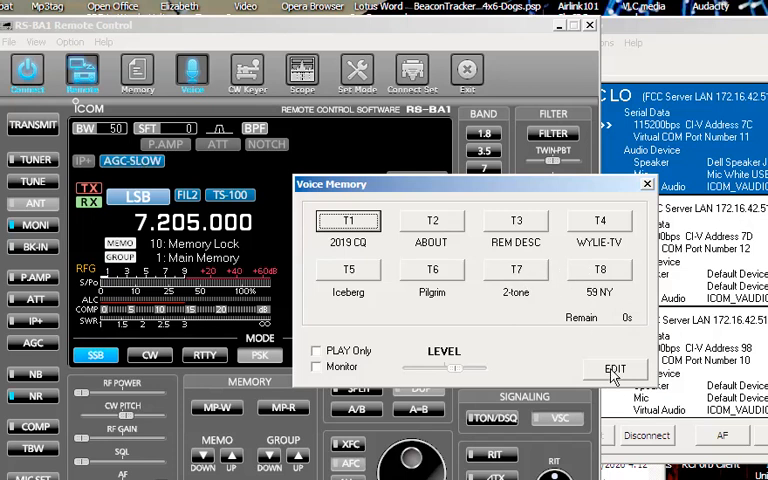
click(614, 369)
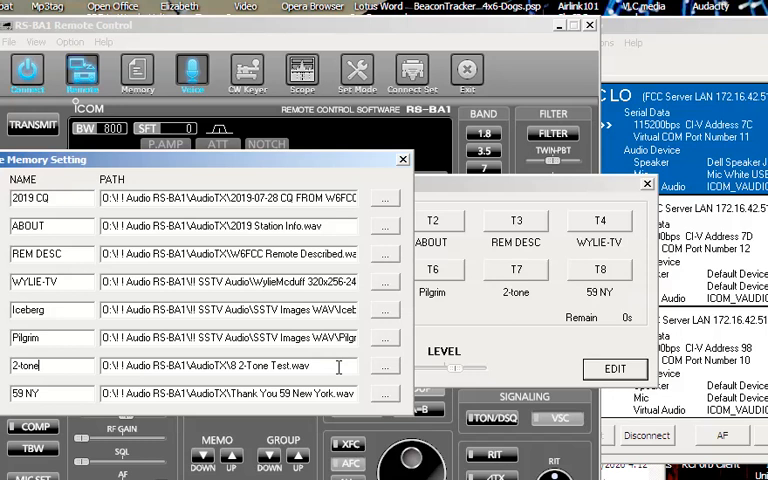
triple_click(205, 365)
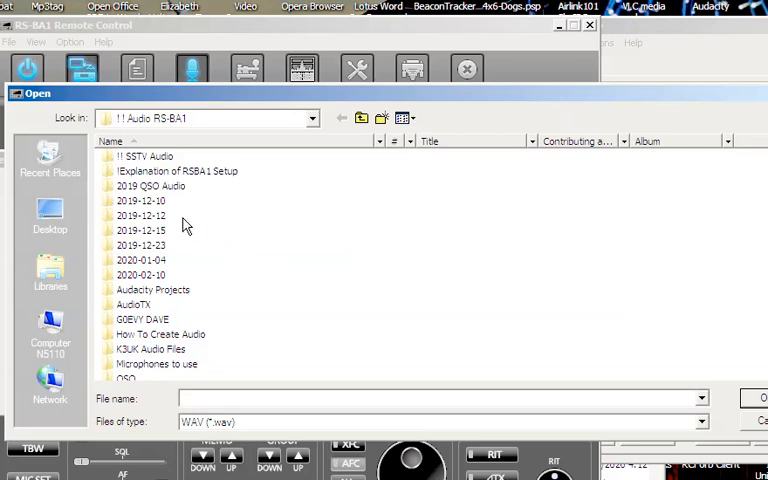
mouse_move(116, 153)
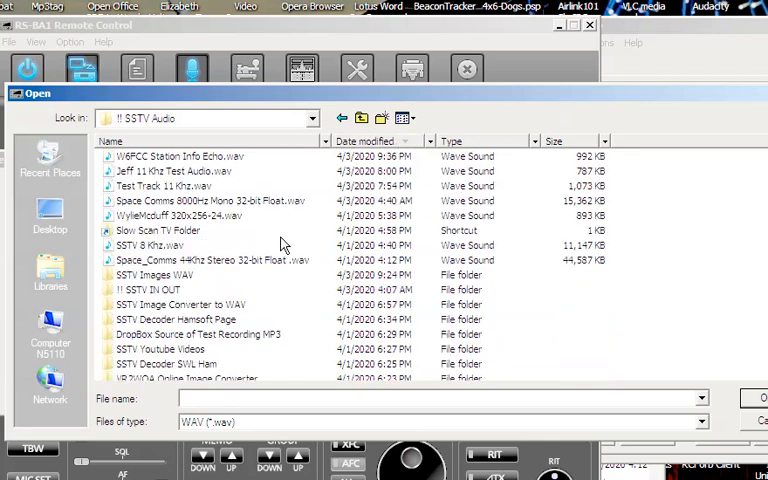
click(180, 156)
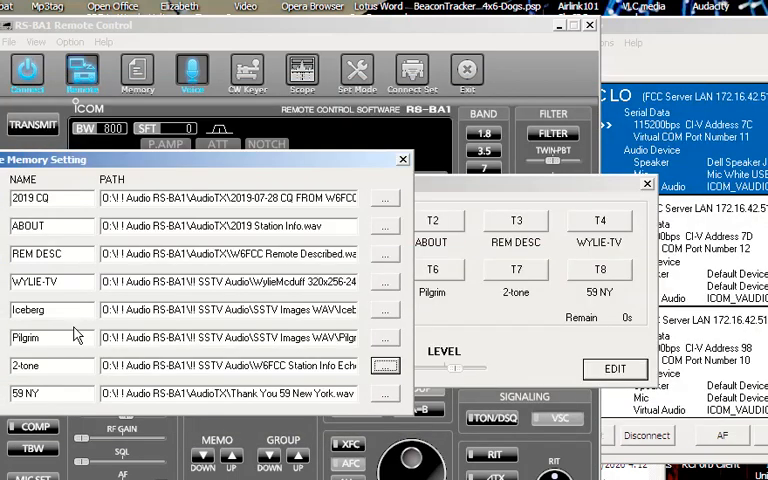
click(30, 365)
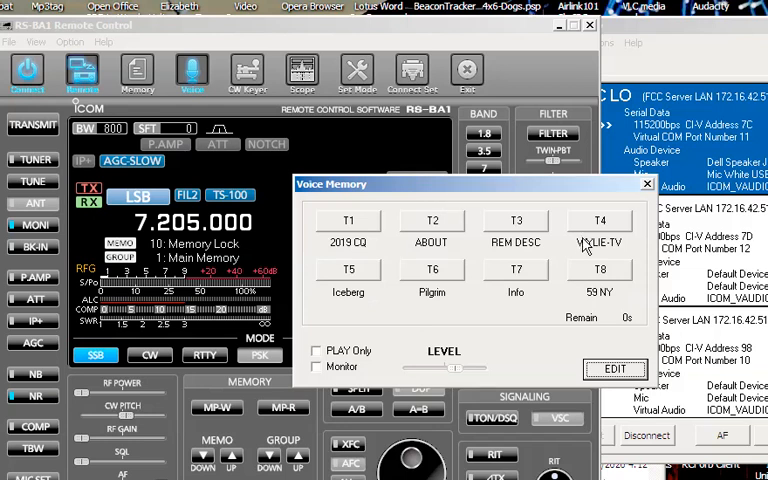
- Play voice memory T7 (Info) to transmit the station ID on 7.205.000 LSB
click(516, 270)
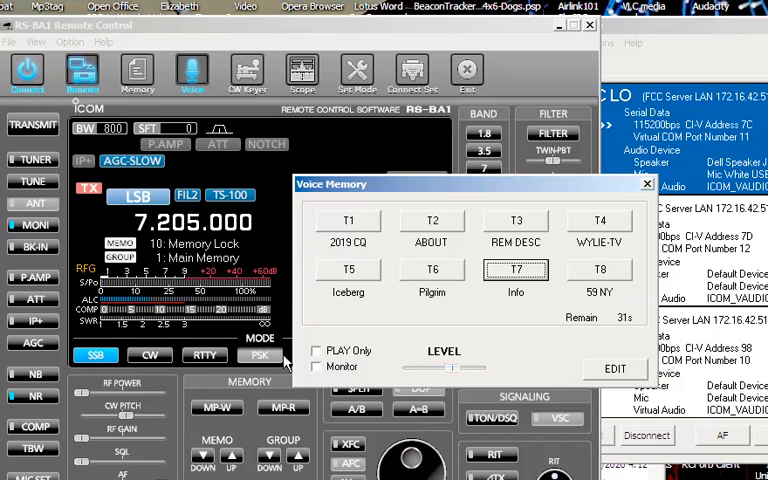
mouse_move(575, 362)
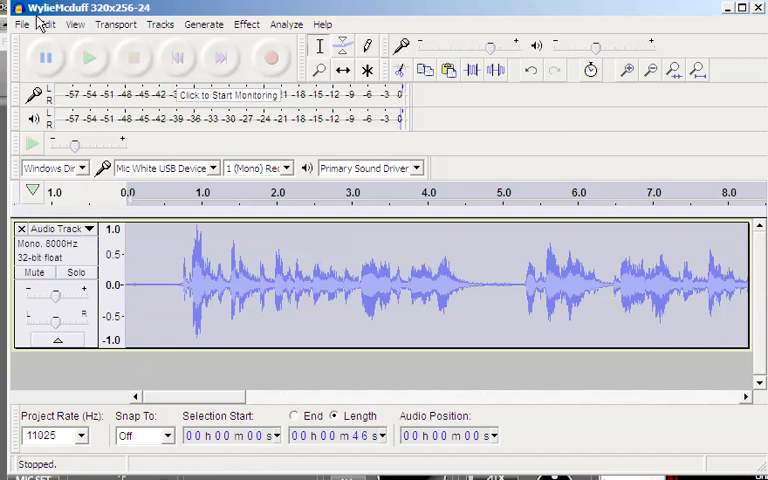
click(21, 24)
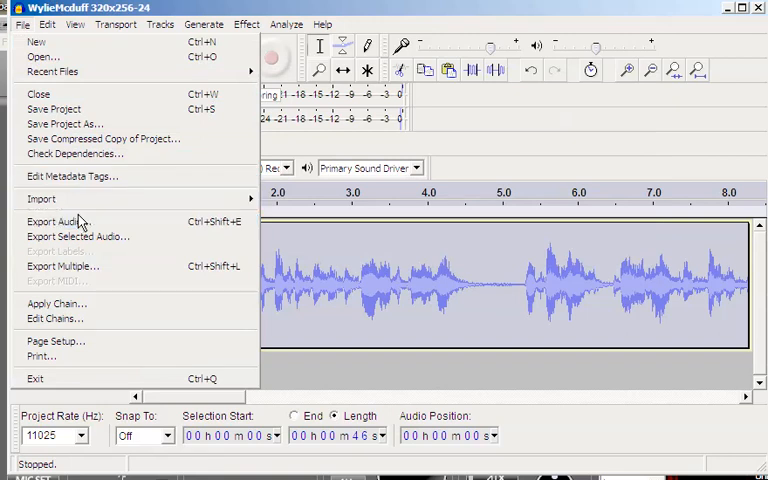
click(57, 221)
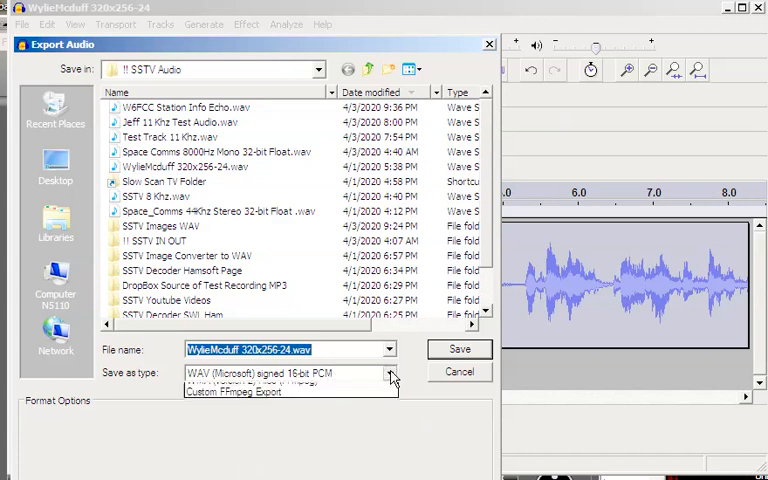
click(388, 373)
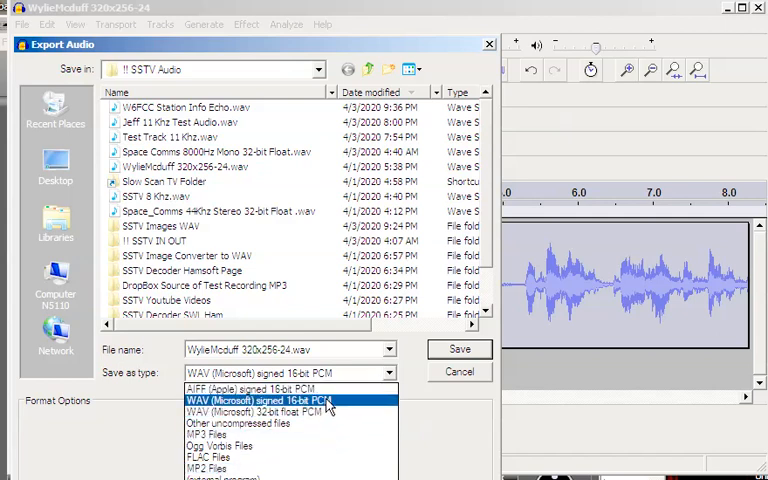
click(255, 400)
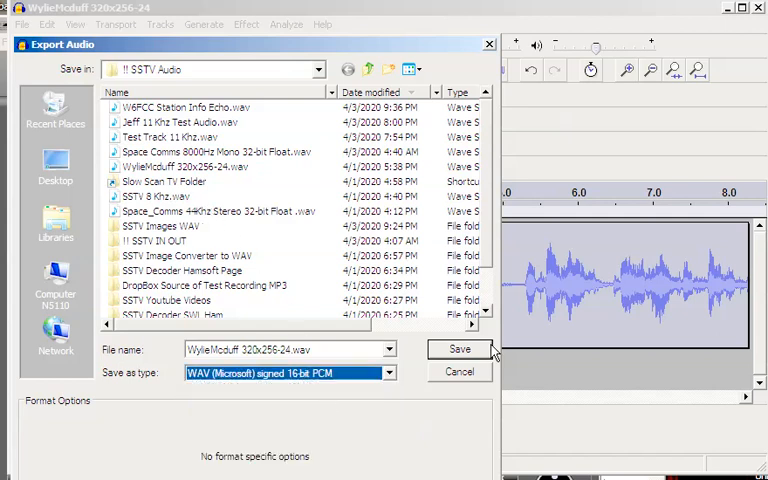
click(459, 349)
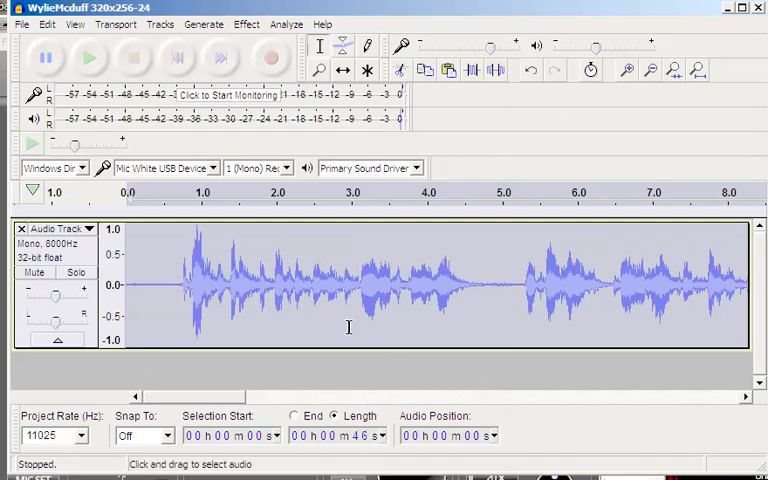